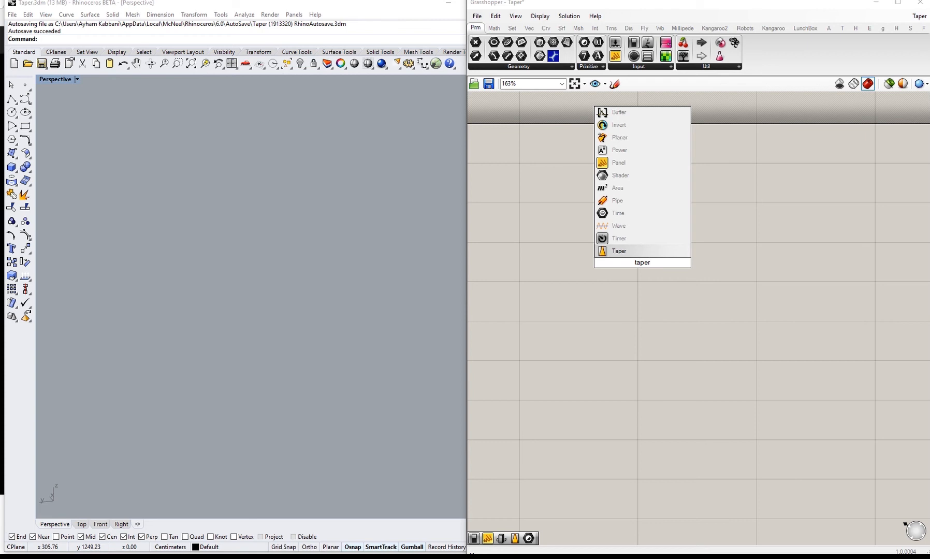
Place a Taper component from the Trns Morph list onto the Grasshopper canvas.
click(619, 250)
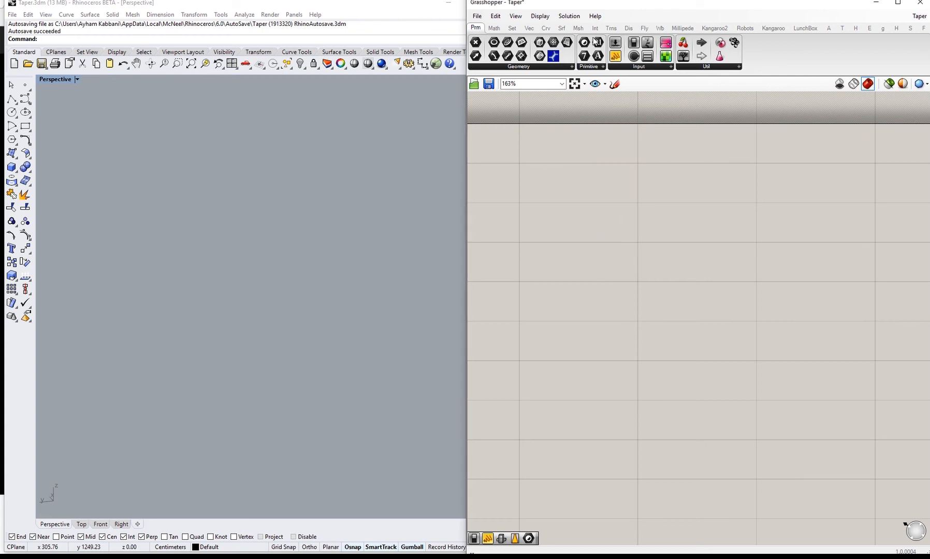
click(611, 28)
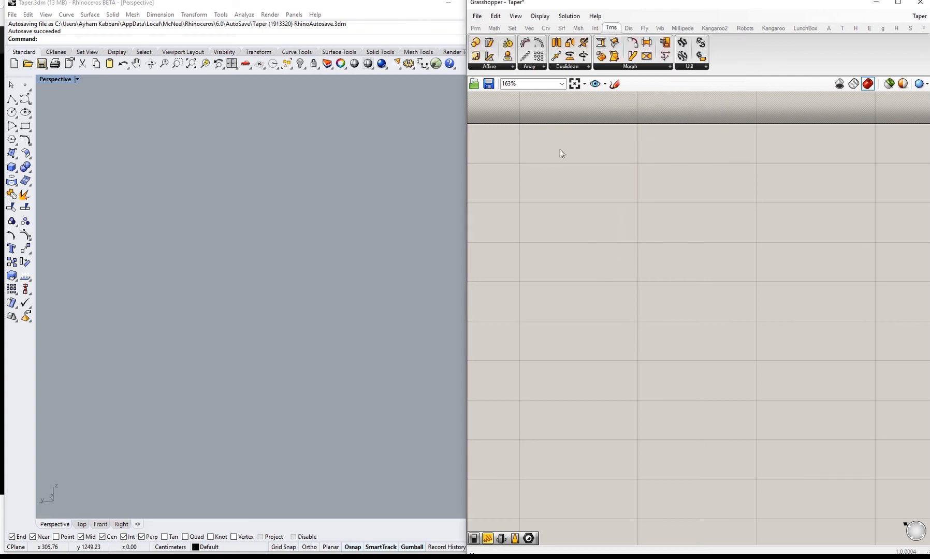
click(630, 66)
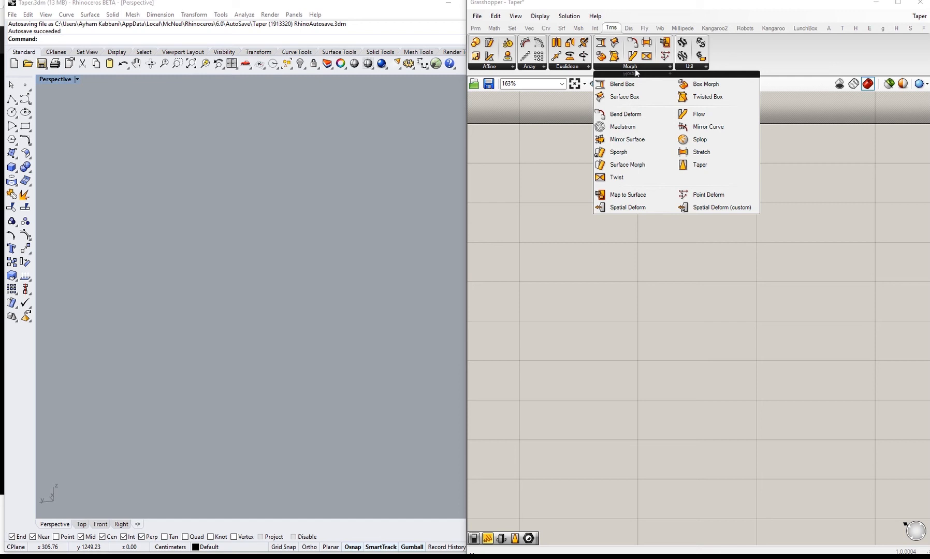
click(699, 165)
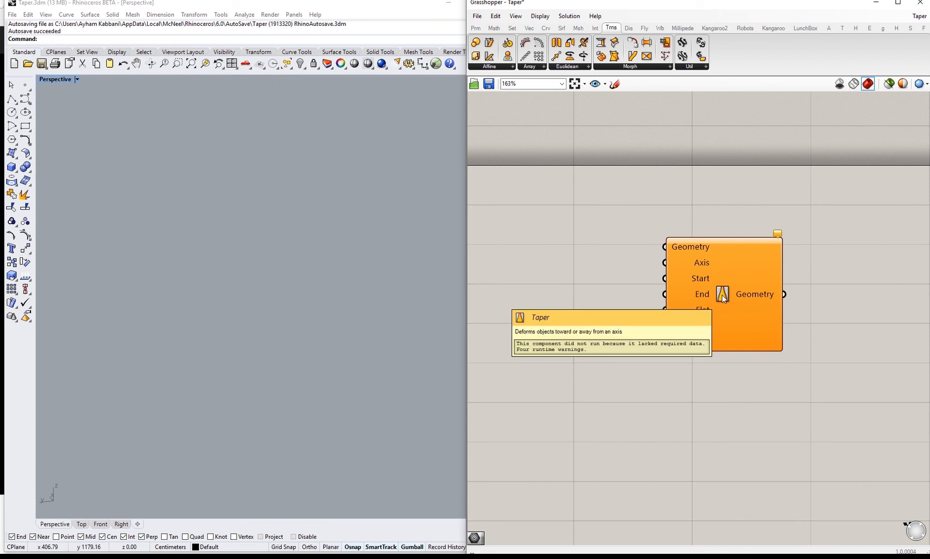
mouse_move(105, 228)
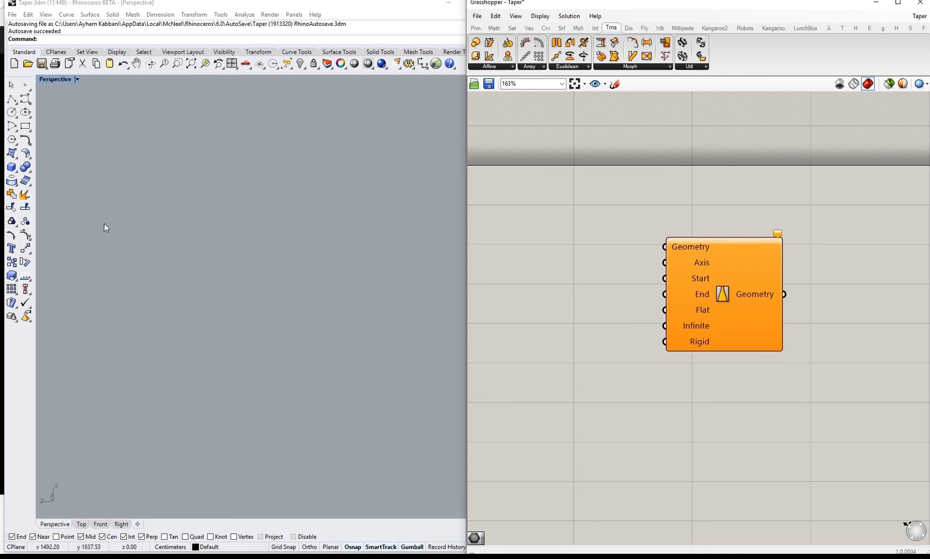
mouse_move(670, 257)
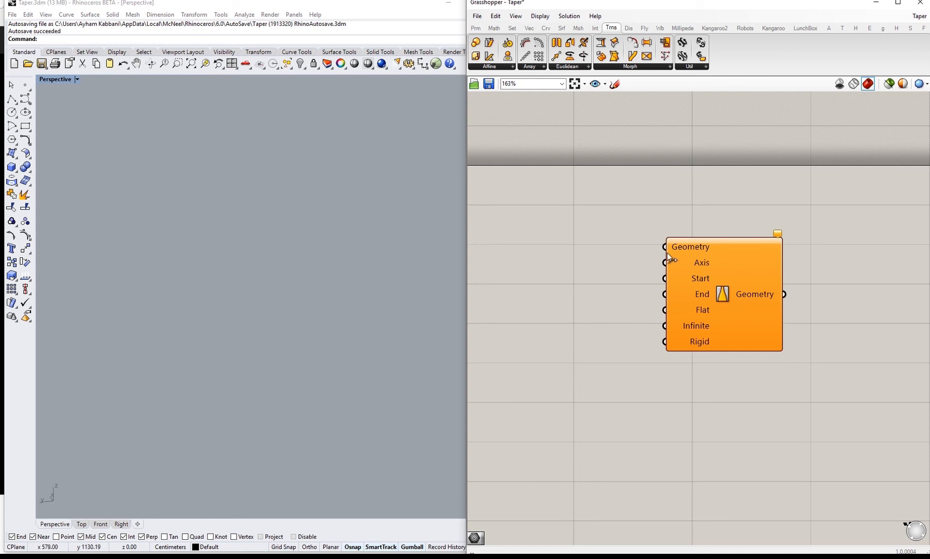
mouse_move(610, 251)
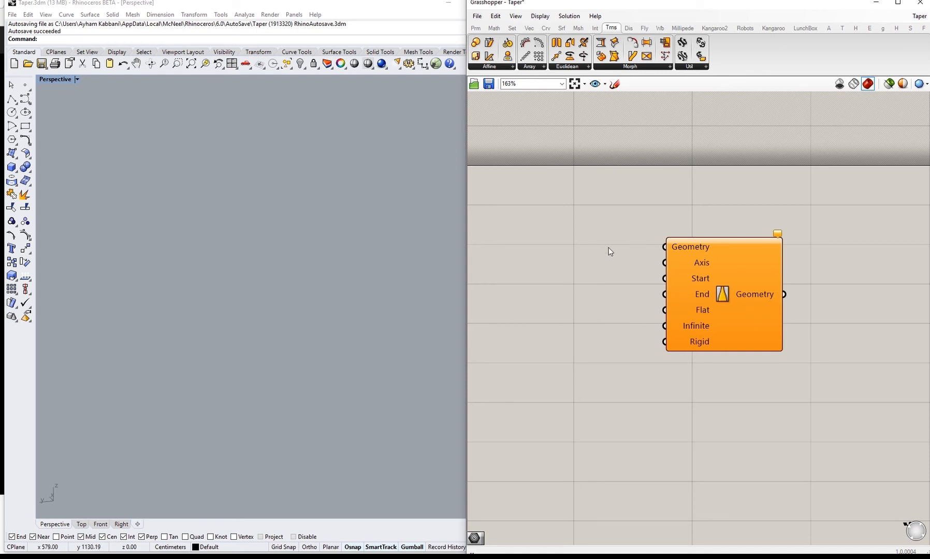
mouse_move(264, 349)
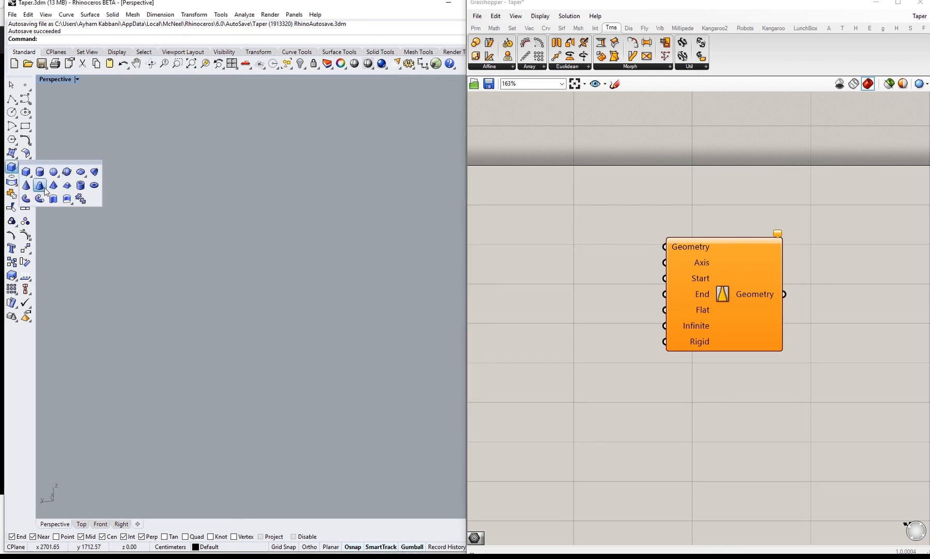
mouse_move(39, 186)
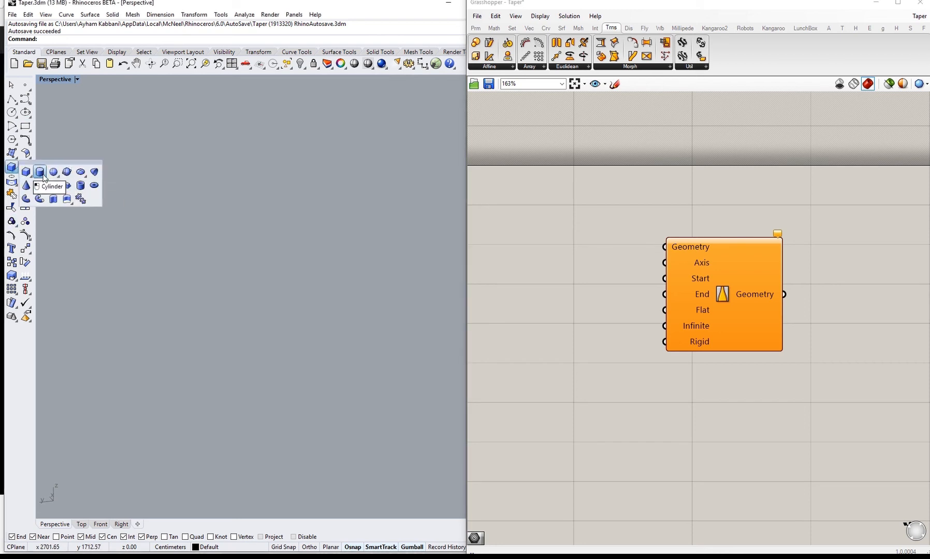
Model a cylinder in Rhino and reference it into a new Geometry parameter via Set one Geometry.
click(39, 172)
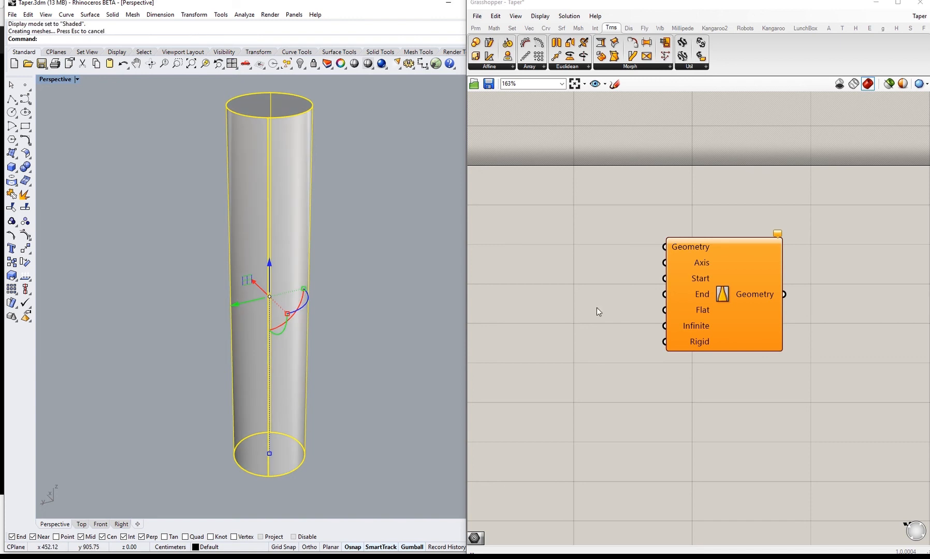
text(gr)
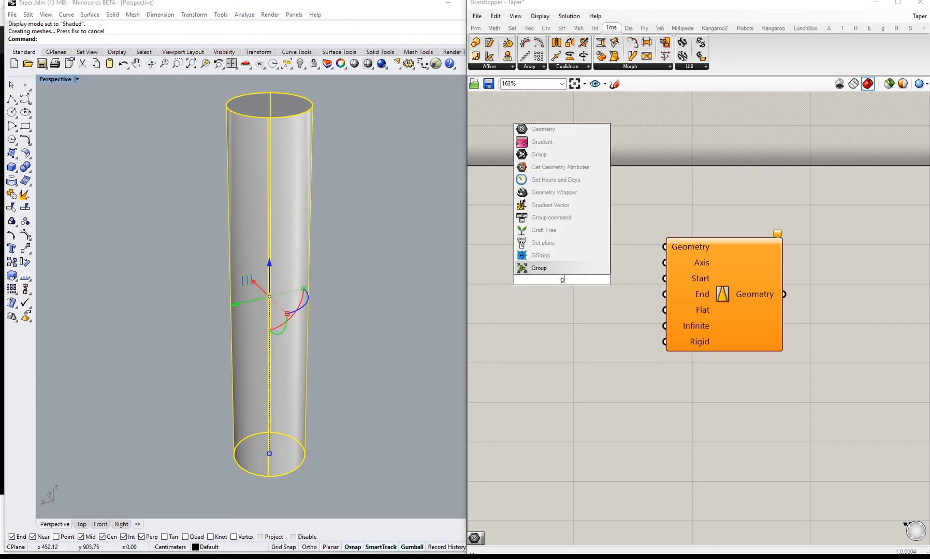
click(560, 279)
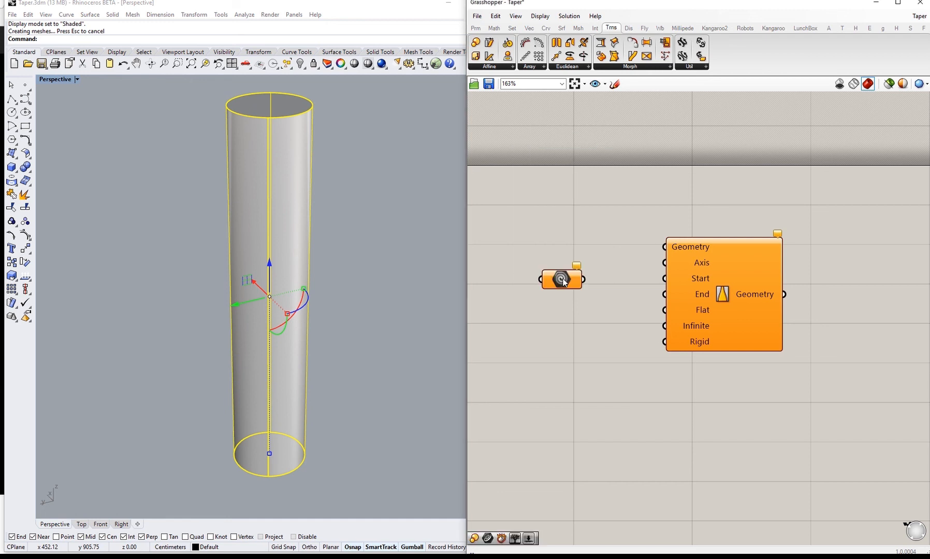
right_click(560, 279)
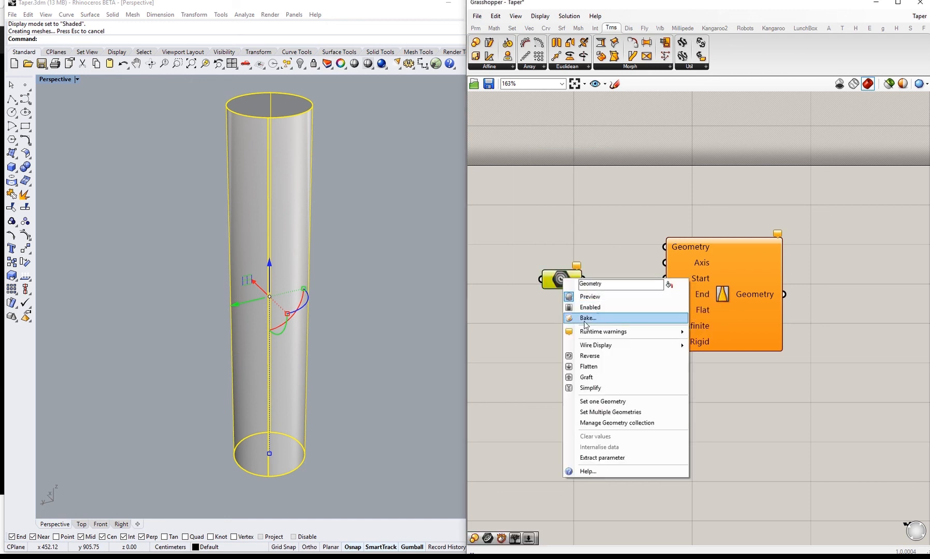
click(587, 318)
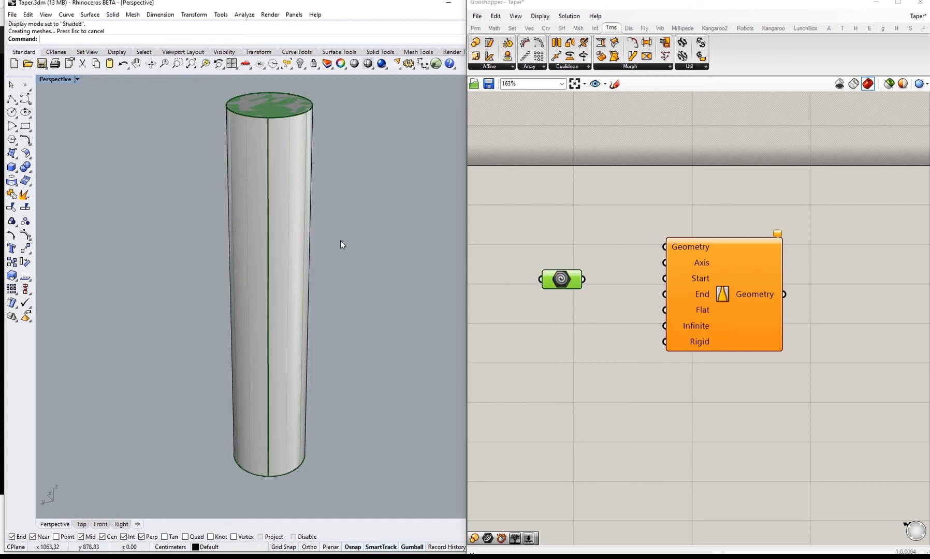
Pick the Rhino cylinder as the Geometry parameter's referenced object.
click(268, 267)
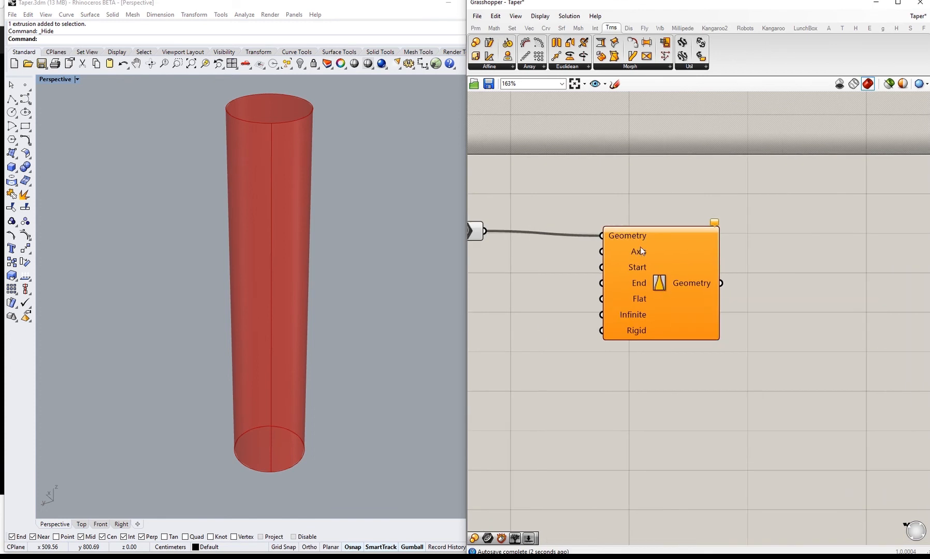
mouse_move(630, 331)
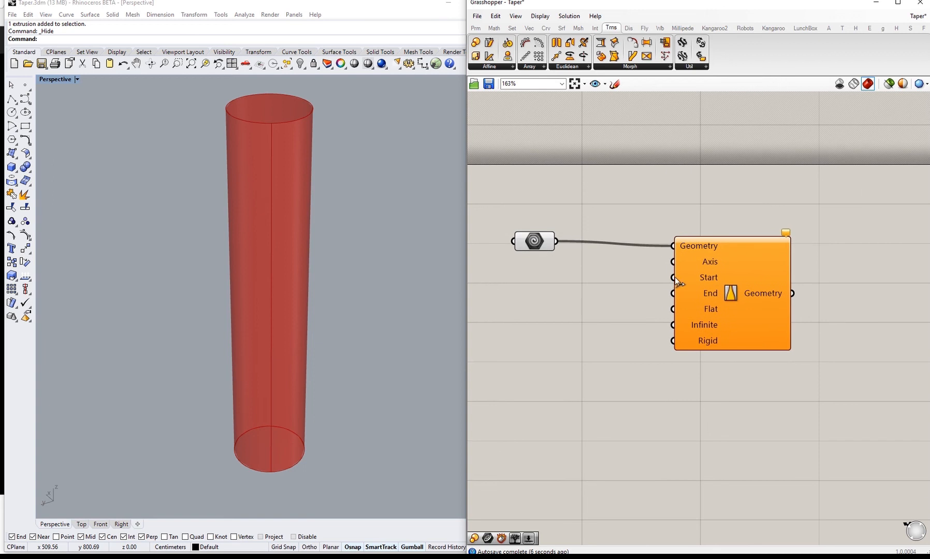
mouse_move(697, 246)
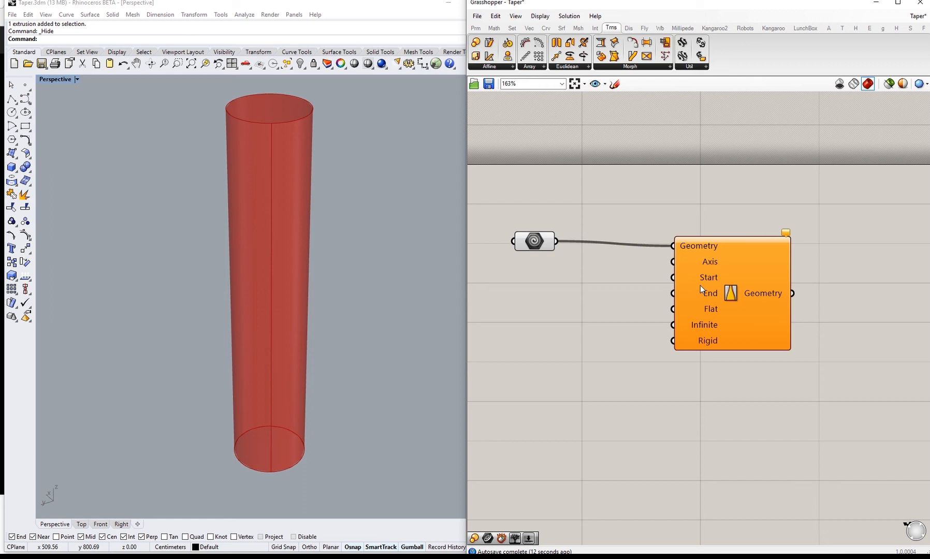
mouse_move(704, 284)
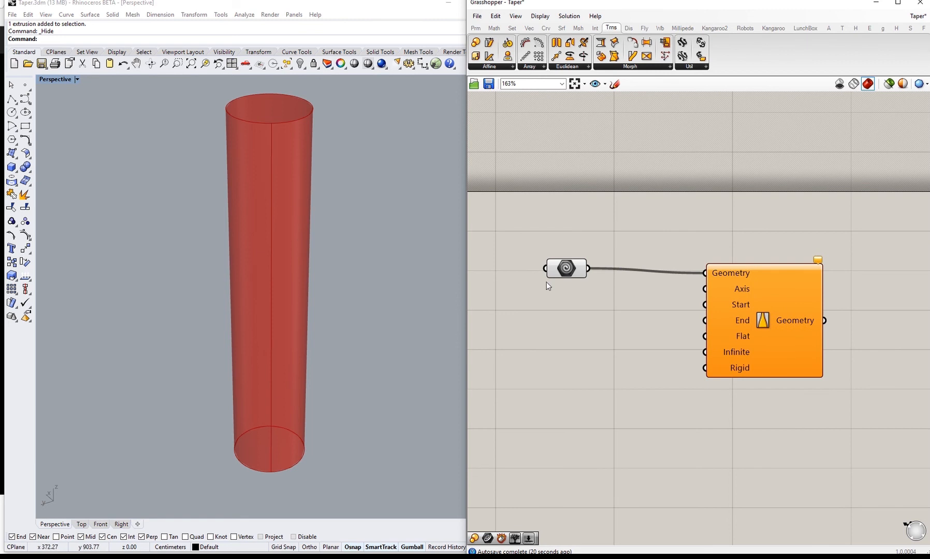
mouse_move(600, 273)
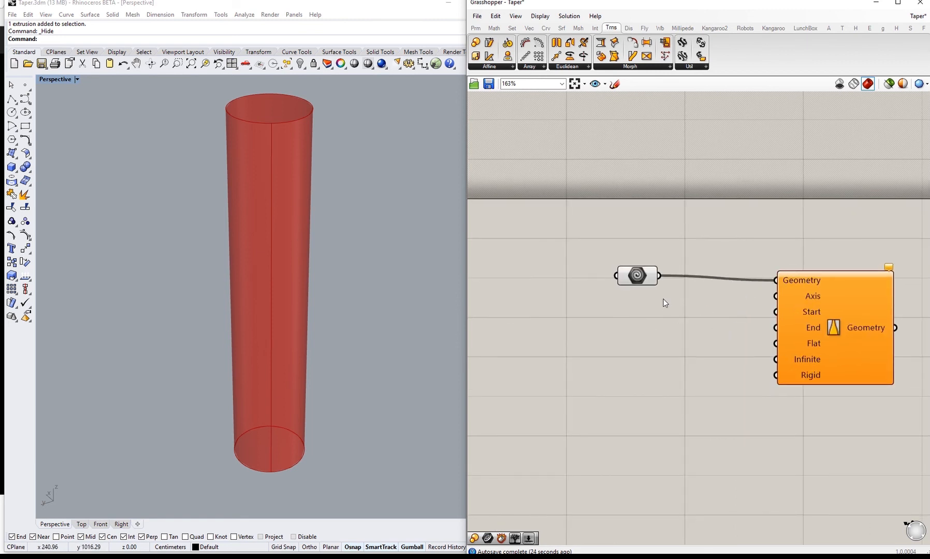
mouse_move(793, 296)
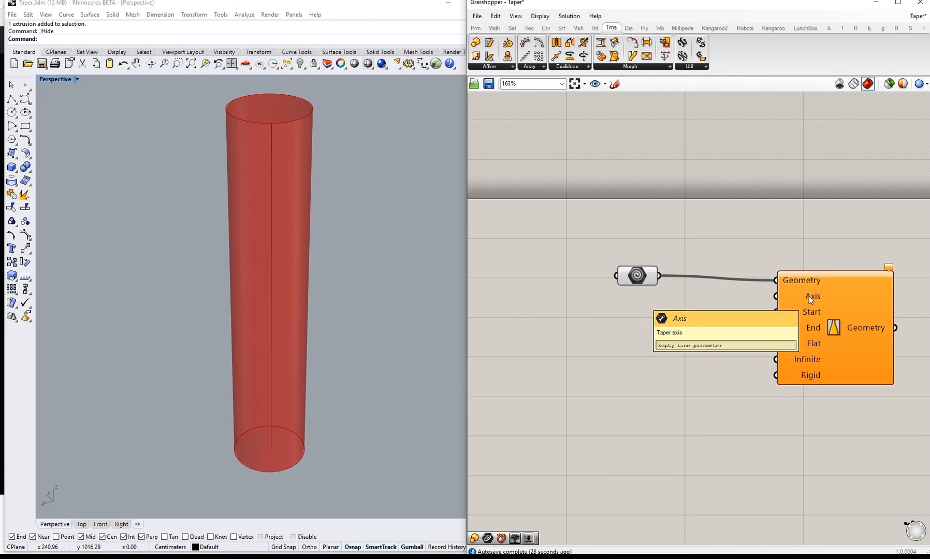
mouse_move(382, 344)
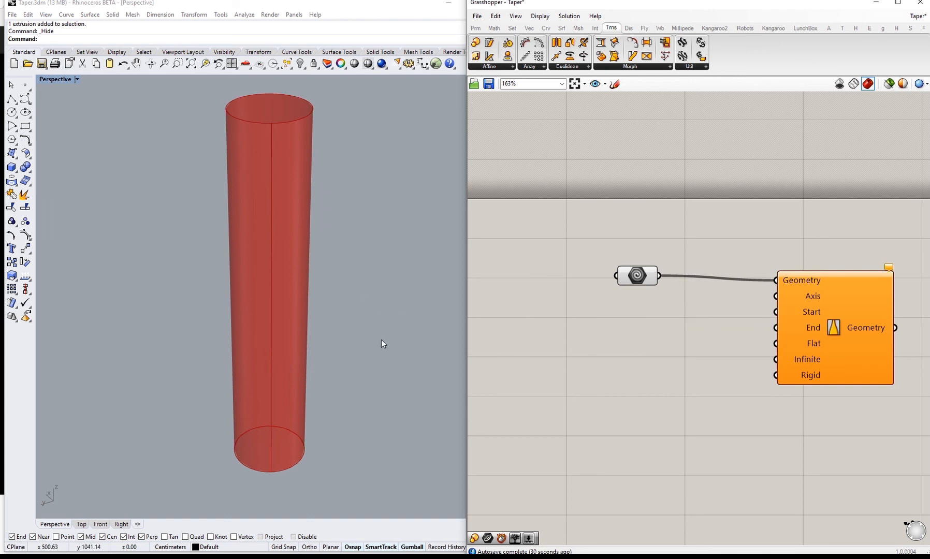
mouse_move(347, 407)
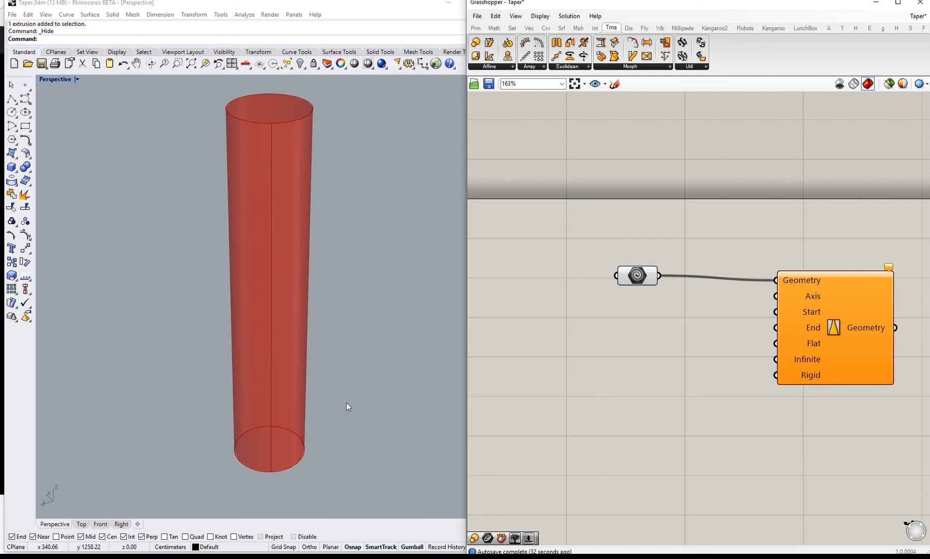
mouse_move(835, 333)
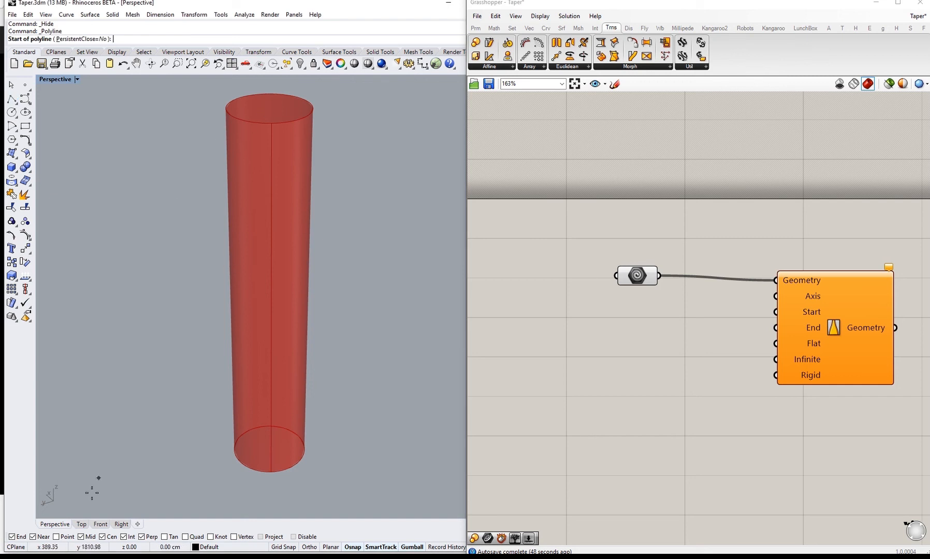
View the cylinder from Top then Front and bring up the Curve parameter's options.
click(81, 524)
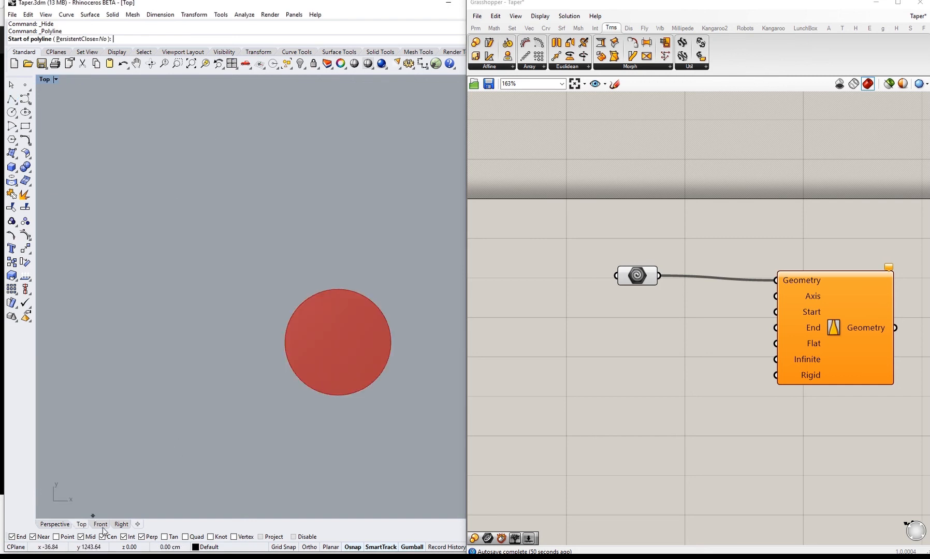
click(100, 524)
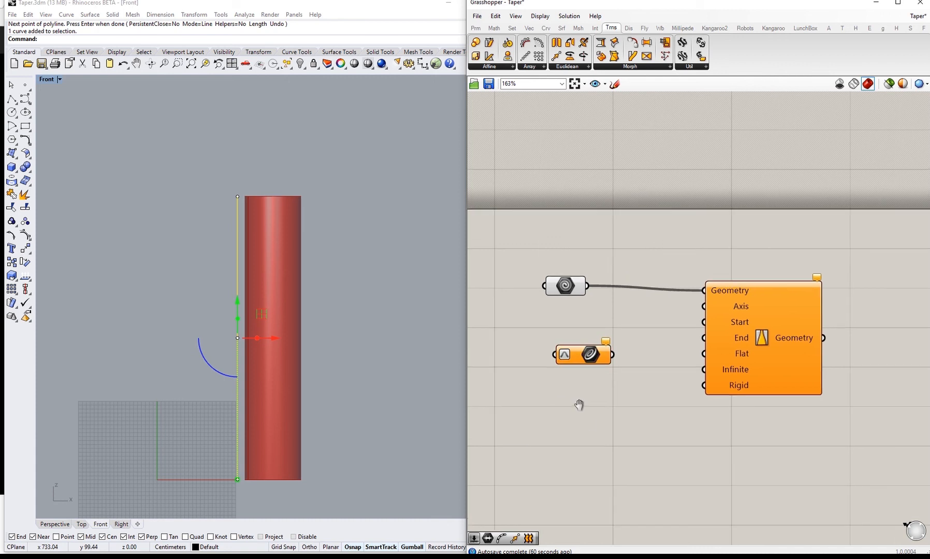
right_click(583, 354)
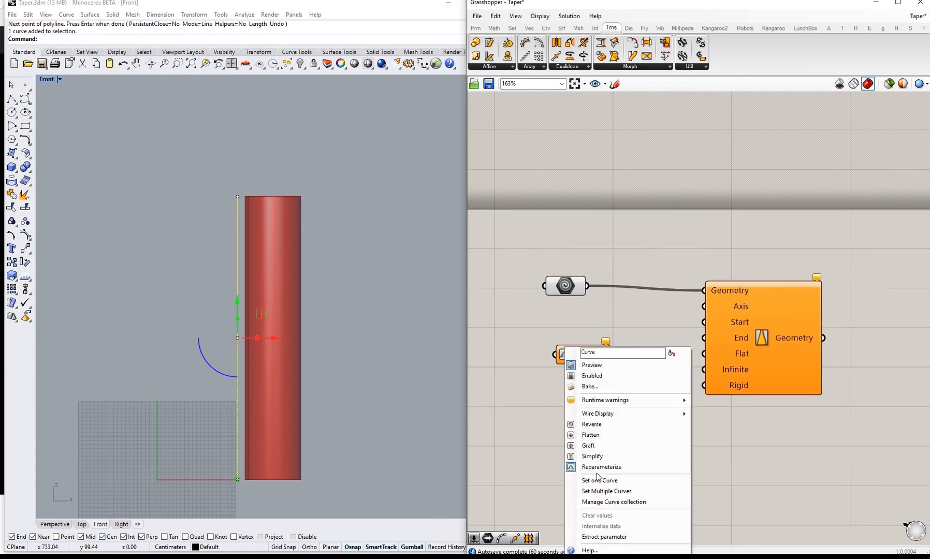
mouse_move(605, 467)
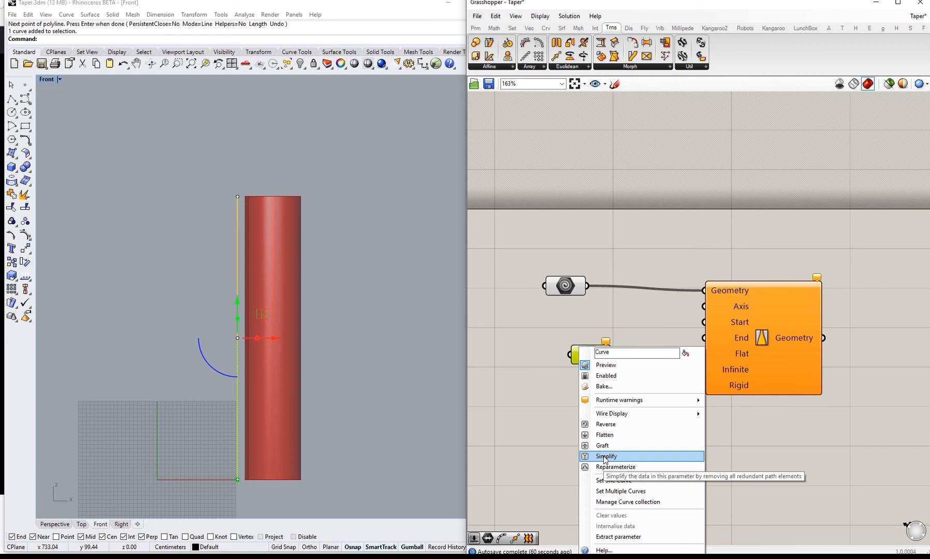
mouse_move(605, 445)
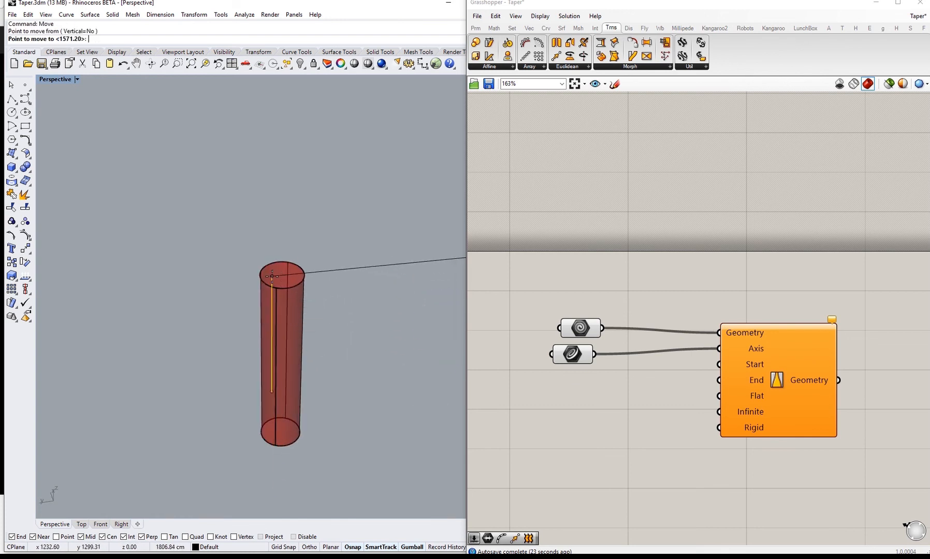
mouse_move(261, 305)
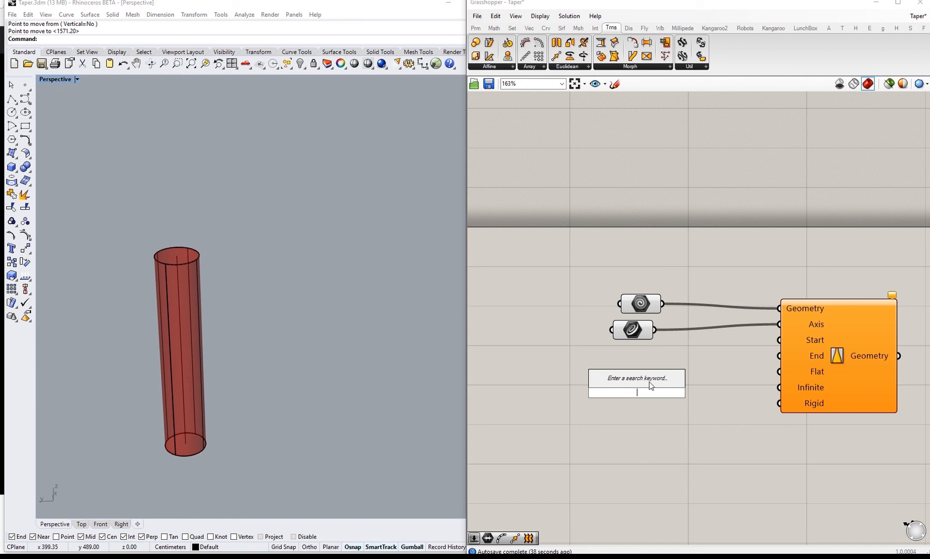
mouse_move(814, 339)
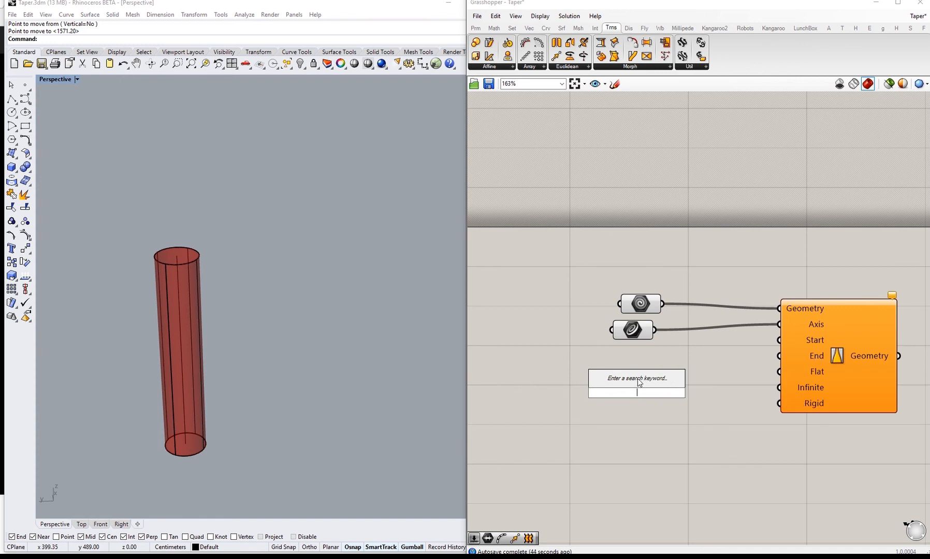
mouse_move(573, 392)
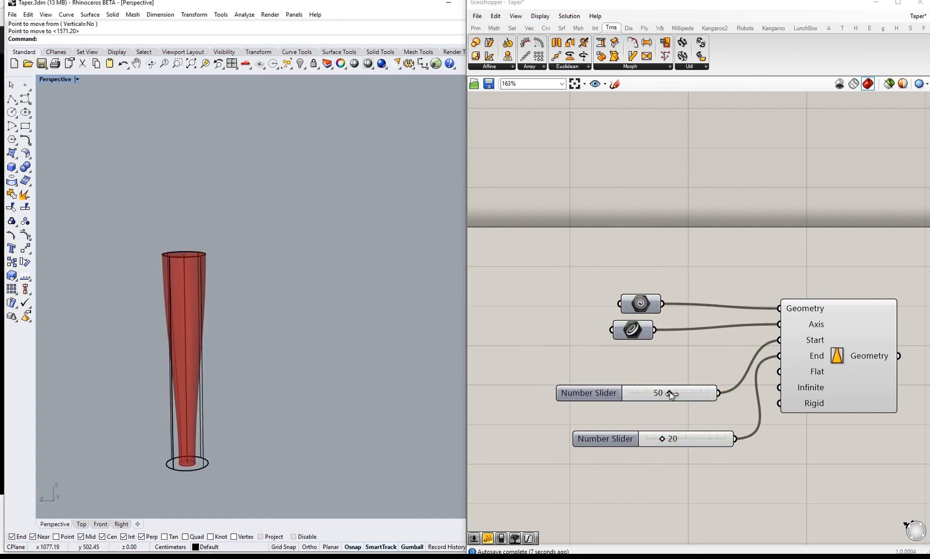
Swap the radius slider values to 20 and 50 so the taper flares toward the base.
double_click(658, 393)
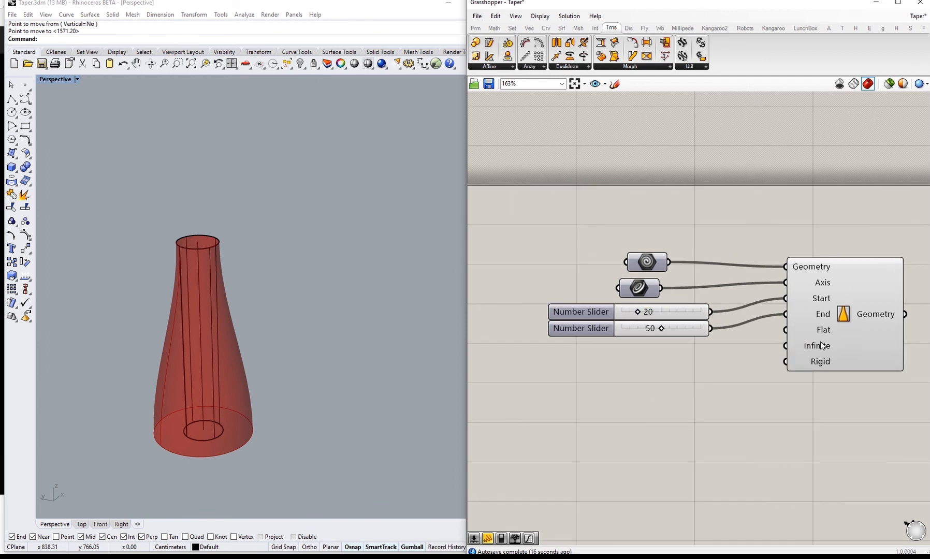
mouse_move(802, 349)
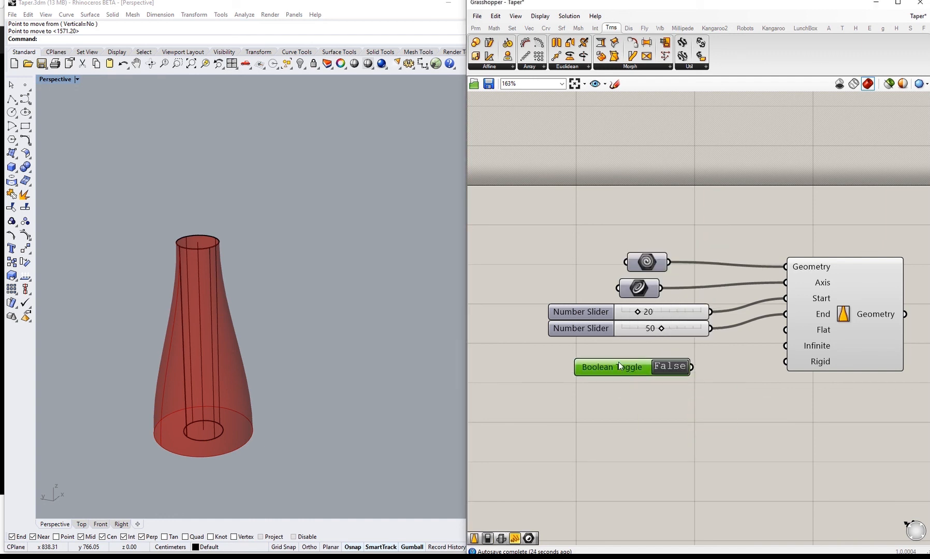
mouse_move(611, 367)
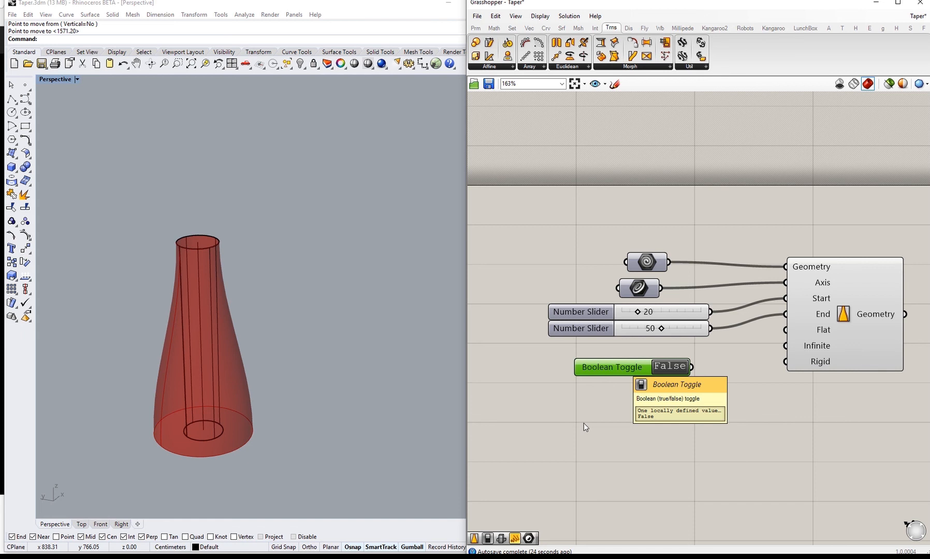
mouse_move(556, 436)
text(Togg)
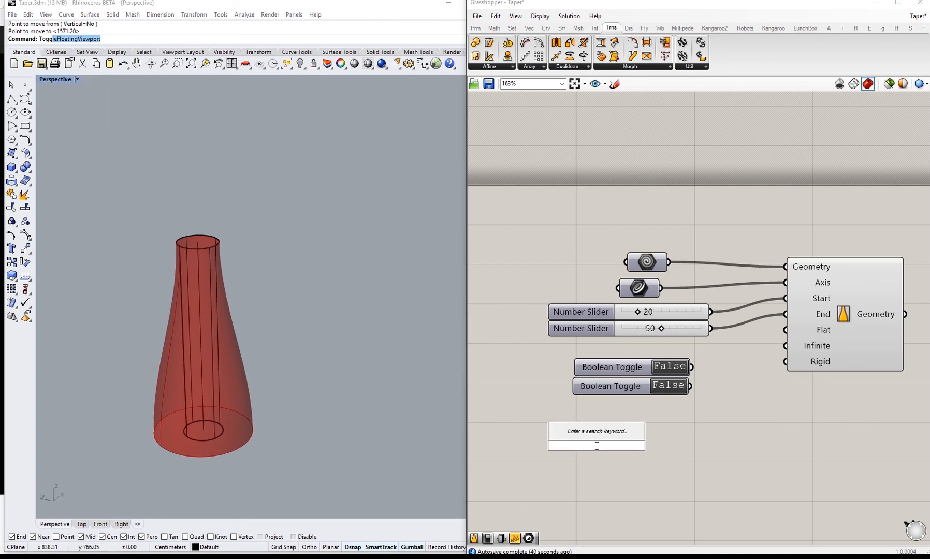
Add a third Boolean Toggle via the 'tog' search.
text(tog)
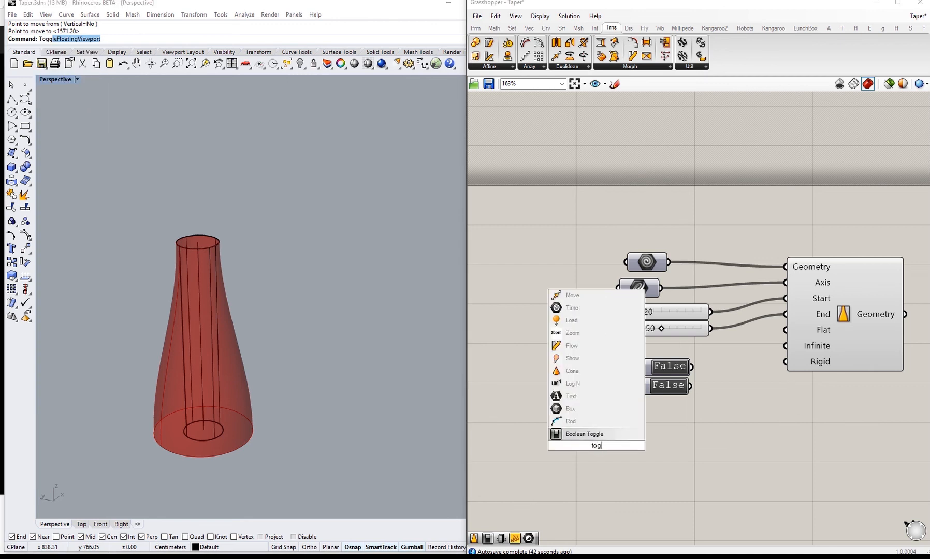
click(584, 434)
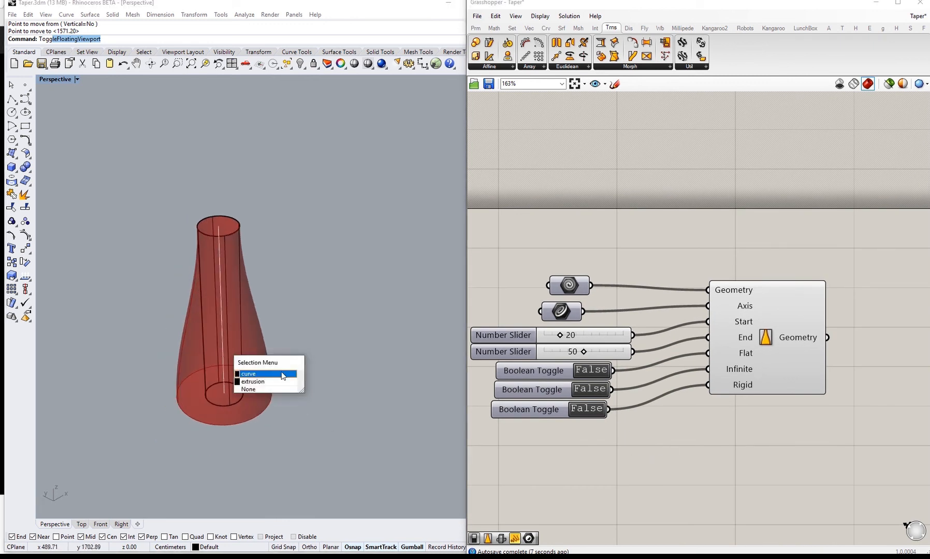
Select and move the axis curve, then set the radius sliders to 50 and 20.
click(248, 374)
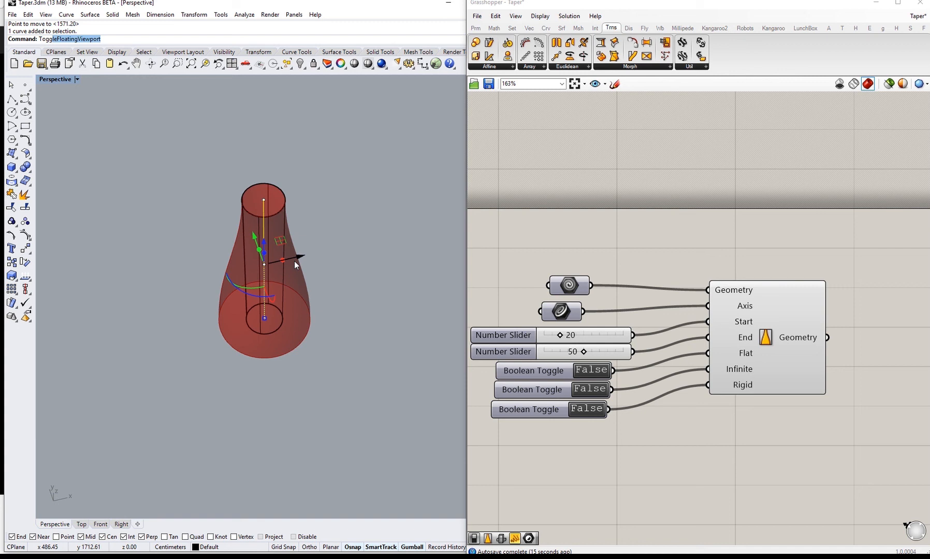
mouse_move(306, 259)
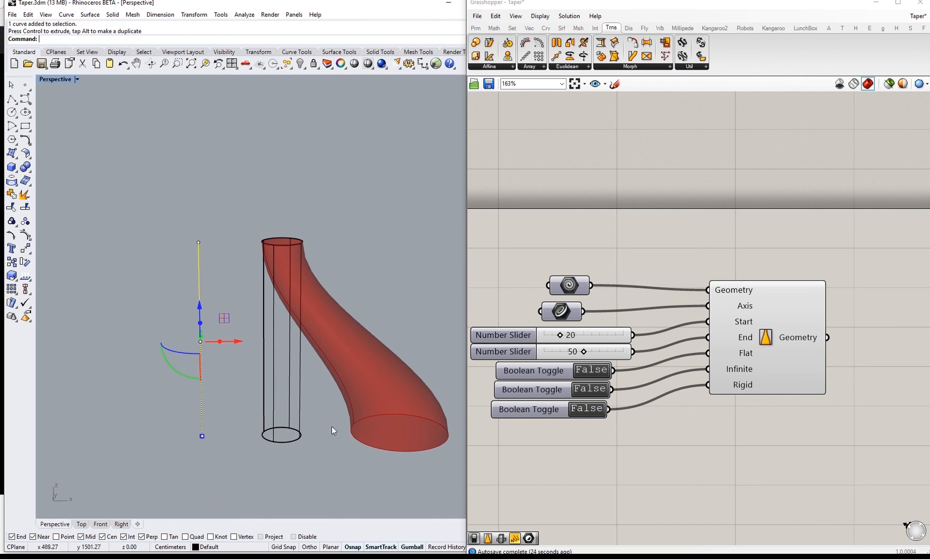
mouse_move(769, 343)
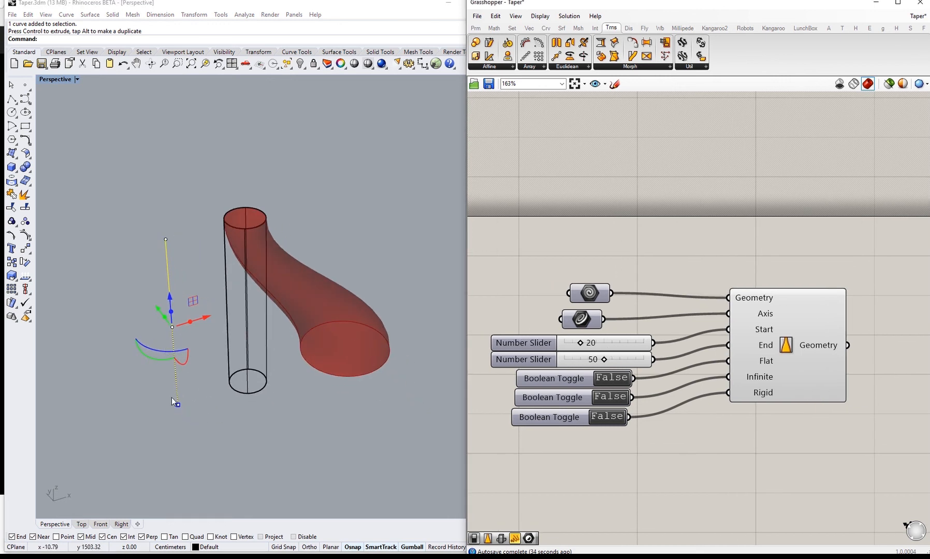
double_click(593, 342)
text(50)
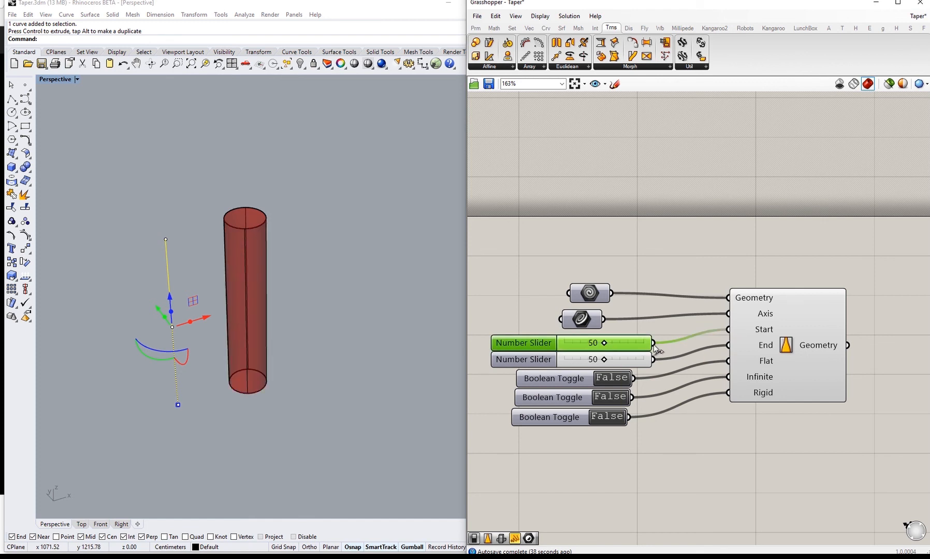
drag(626, 360, 584, 360)
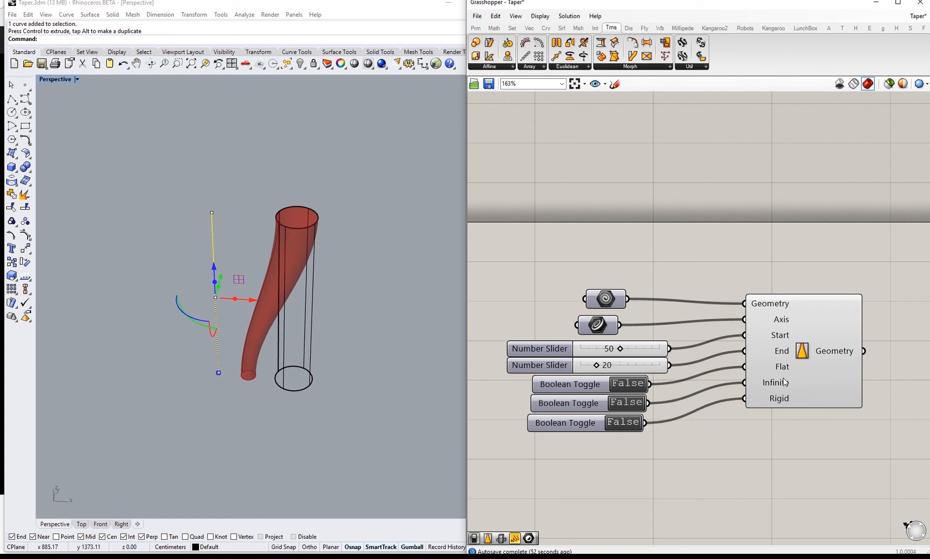
mouse_move(753, 371)
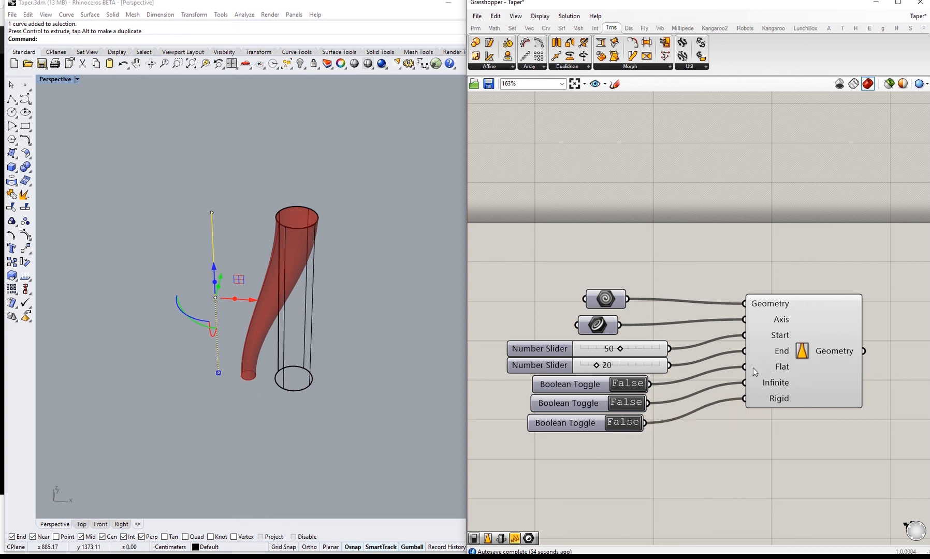
mouse_move(782, 367)
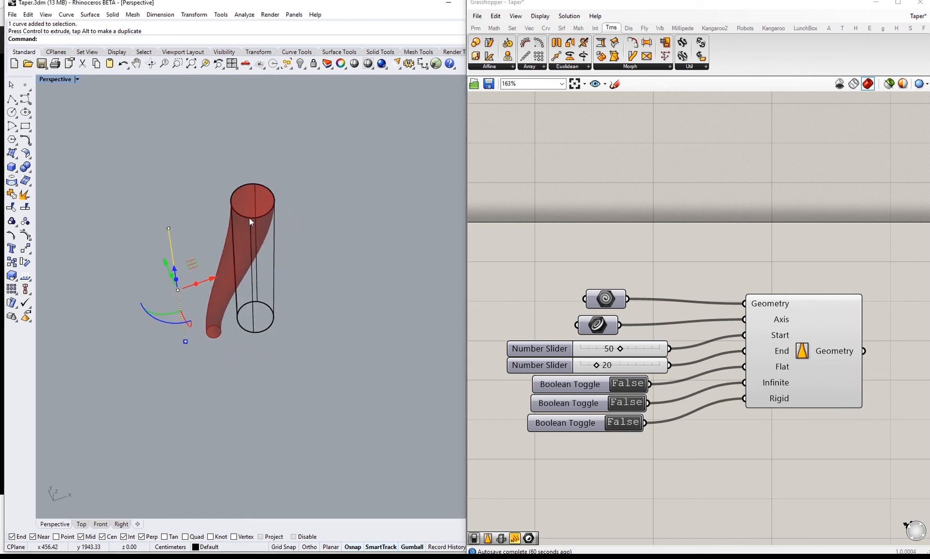
mouse_move(224, 326)
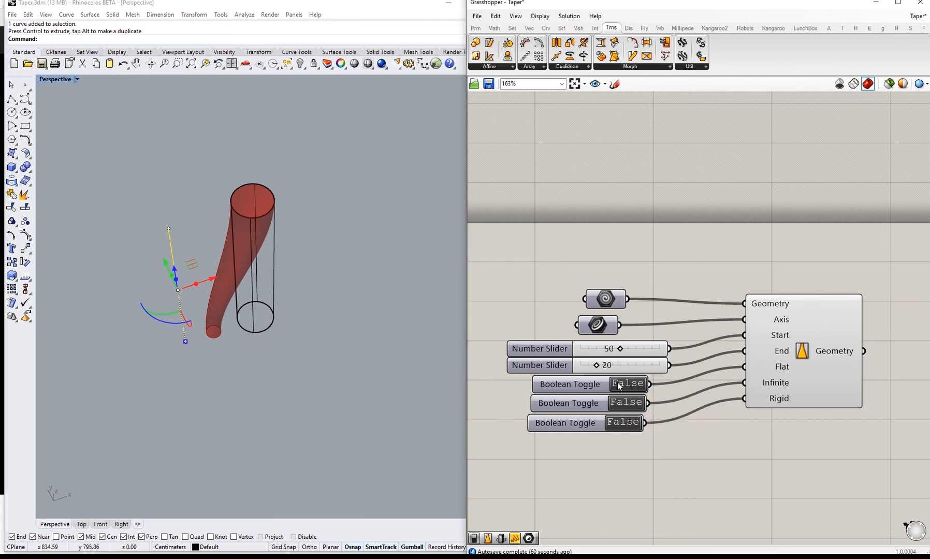
click(628, 384)
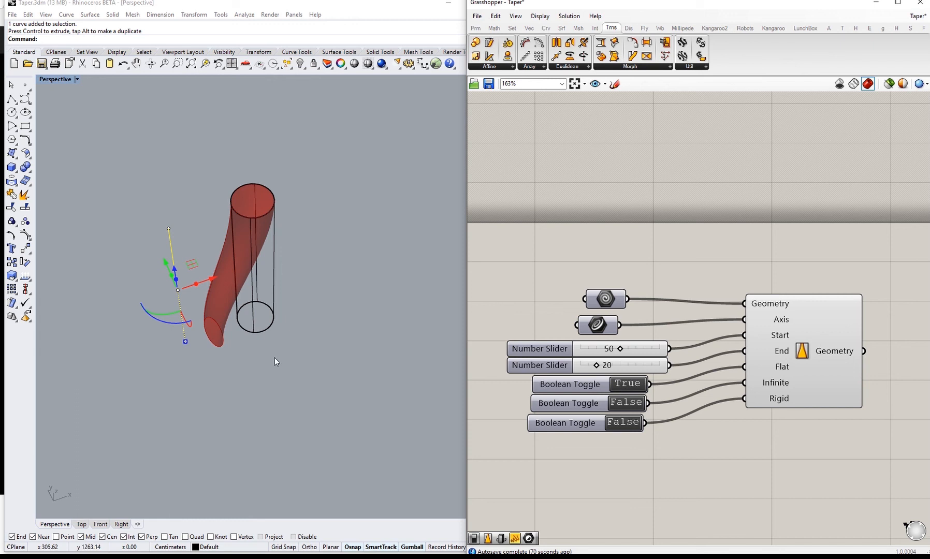
mouse_move(201, 325)
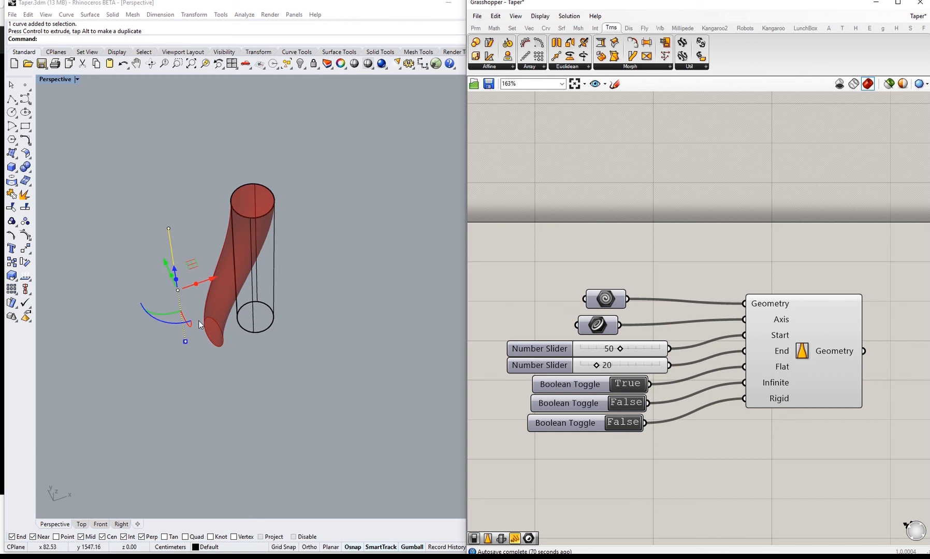
mouse_move(218, 335)
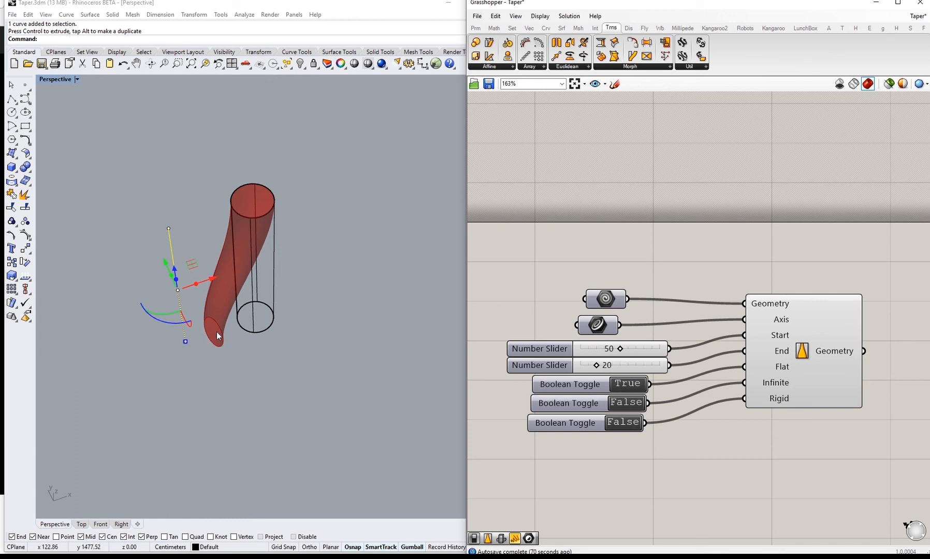
mouse_move(233, 343)
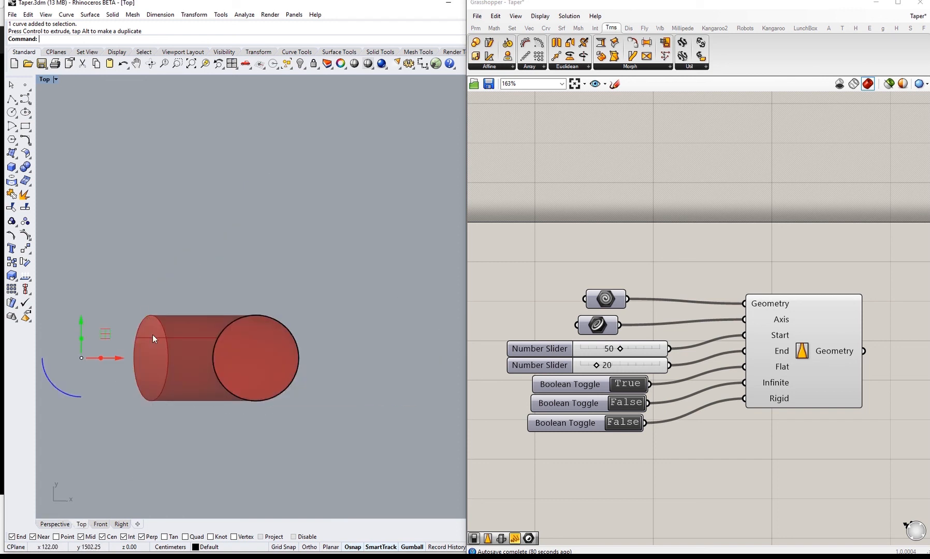
click(627, 384)
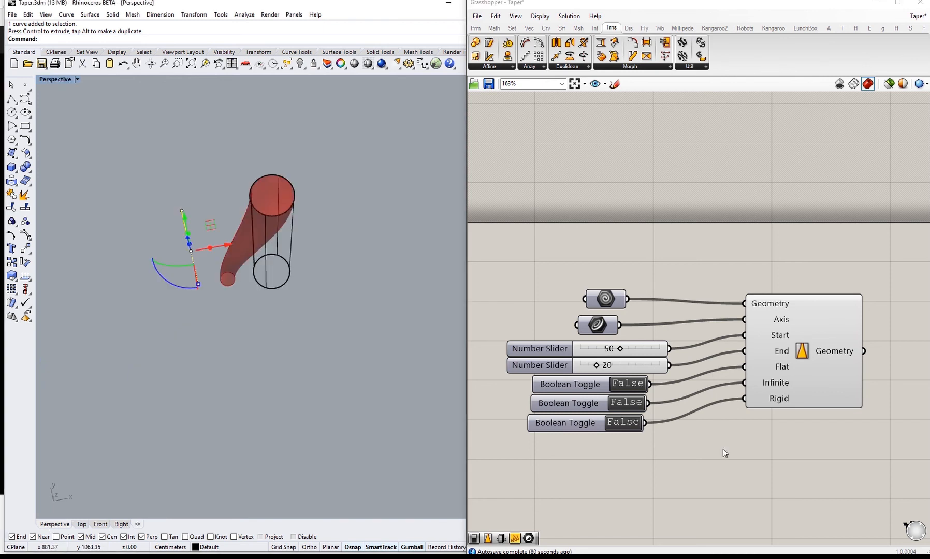
mouse_move(776, 382)
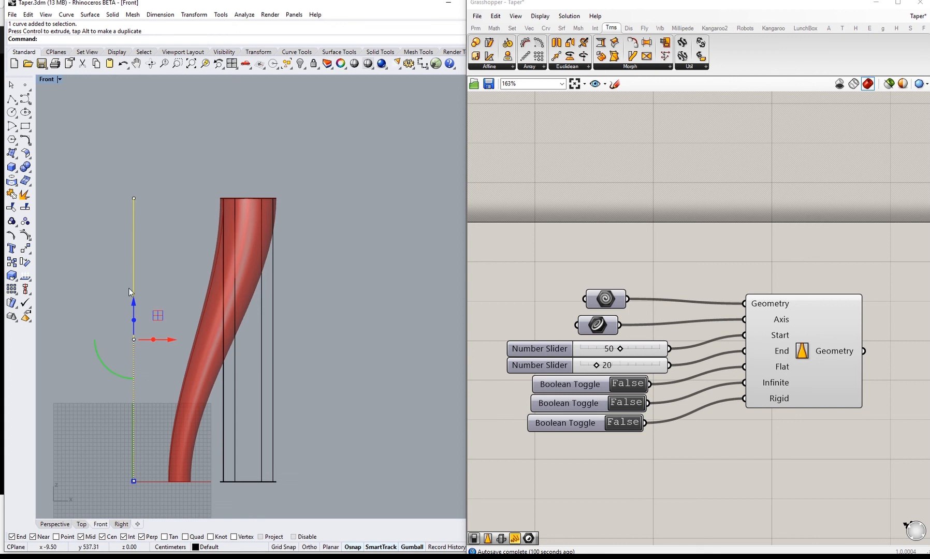
mouse_move(178, 357)
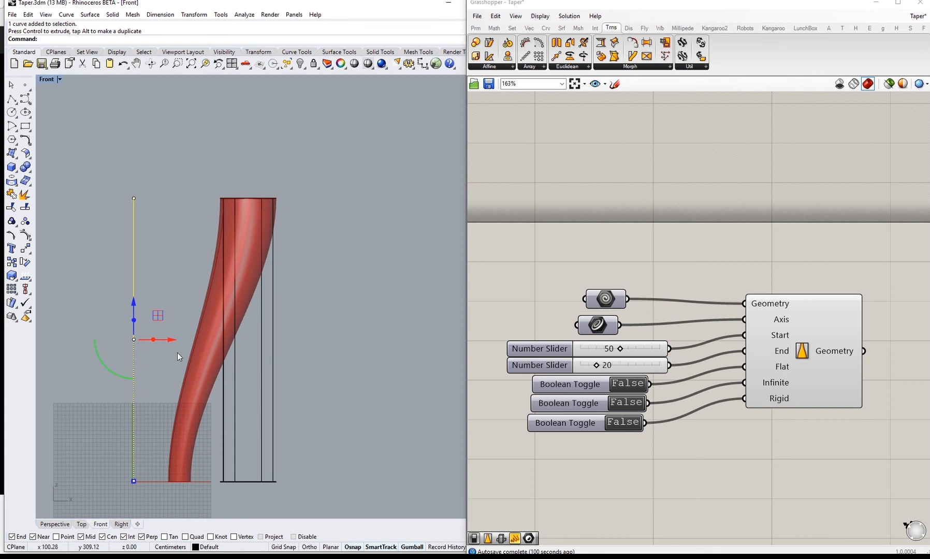
mouse_move(247, 195)
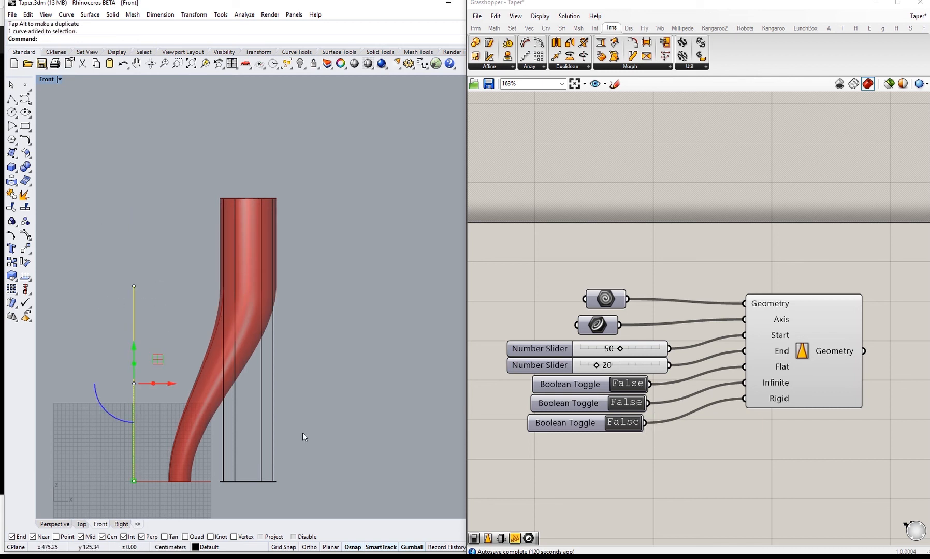
mouse_move(131, 277)
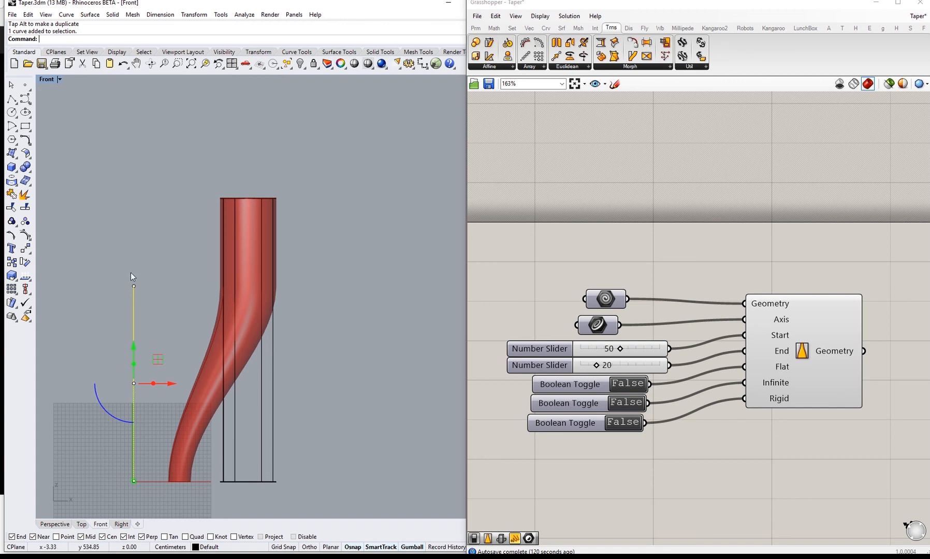
mouse_move(230, 302)
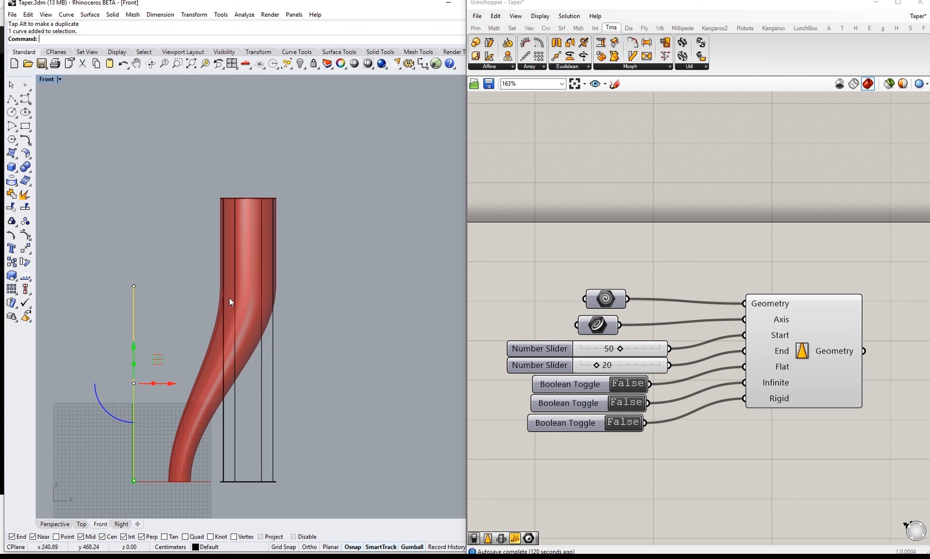
mouse_move(121, 416)
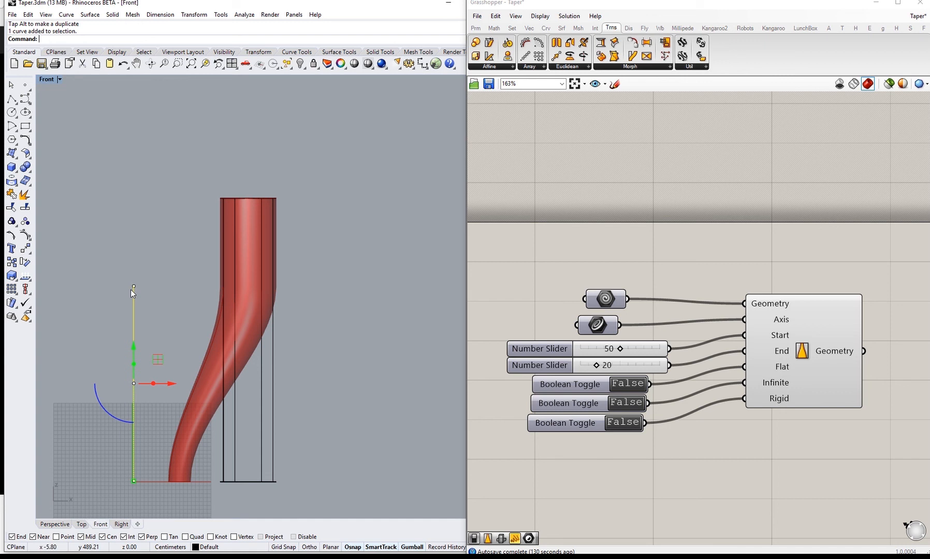
mouse_move(252, 422)
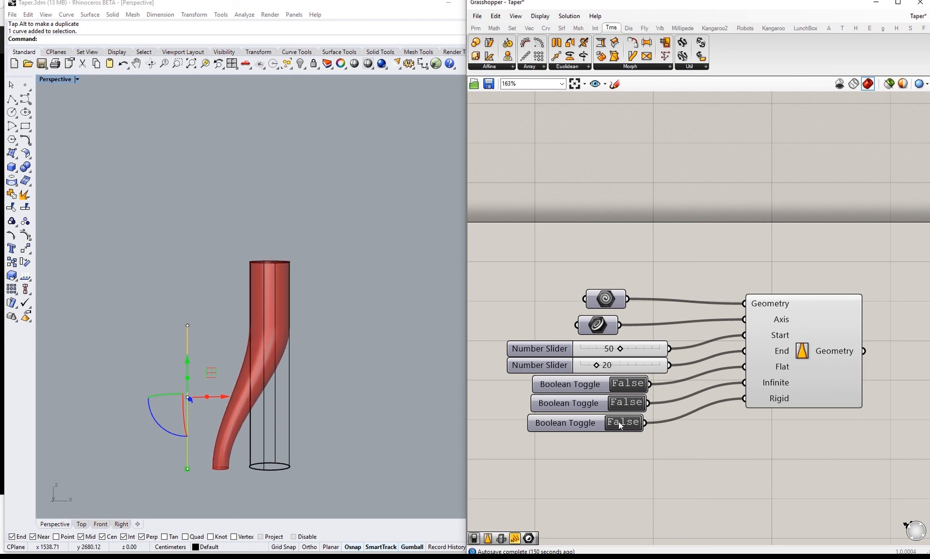
Set the Rigid toggle to True, straightening the bent column into a tilted cylinder.
click(622, 422)
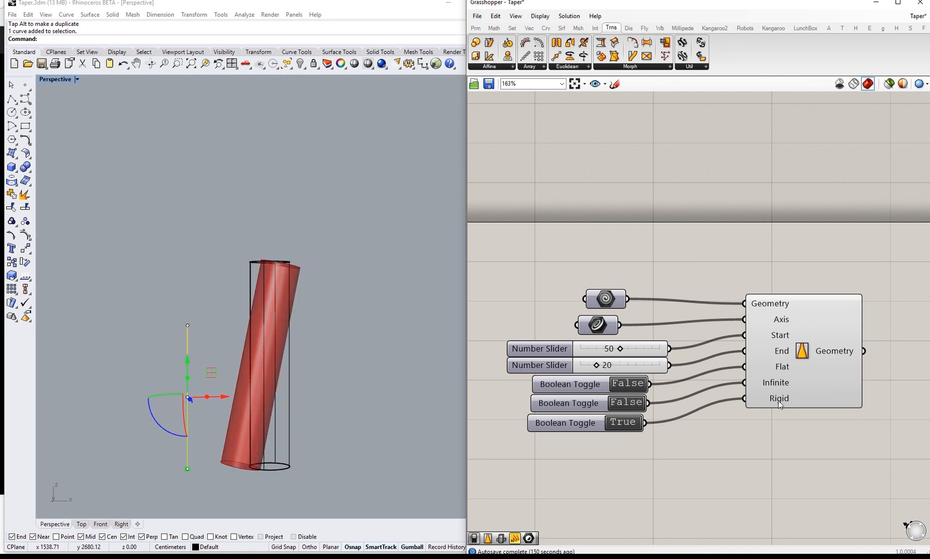
mouse_move(779, 402)
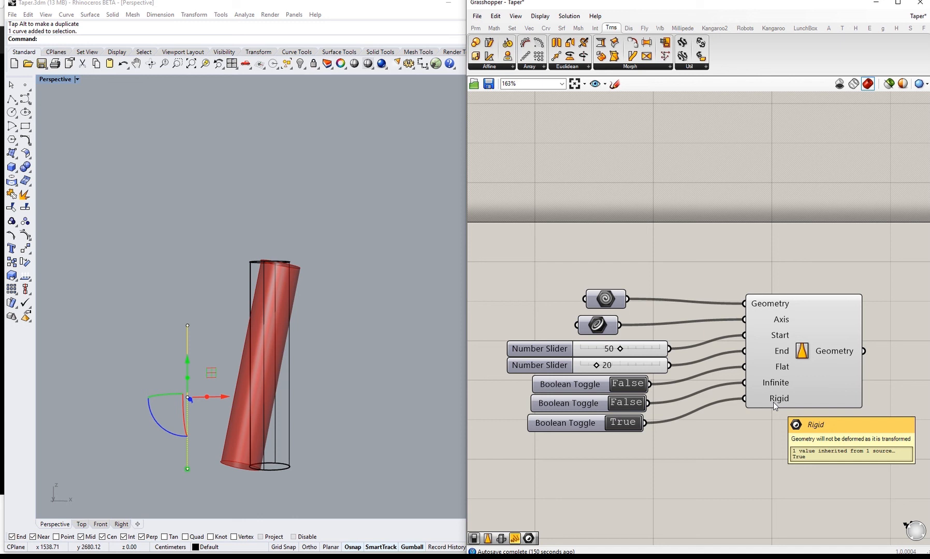
mouse_move(810, 353)
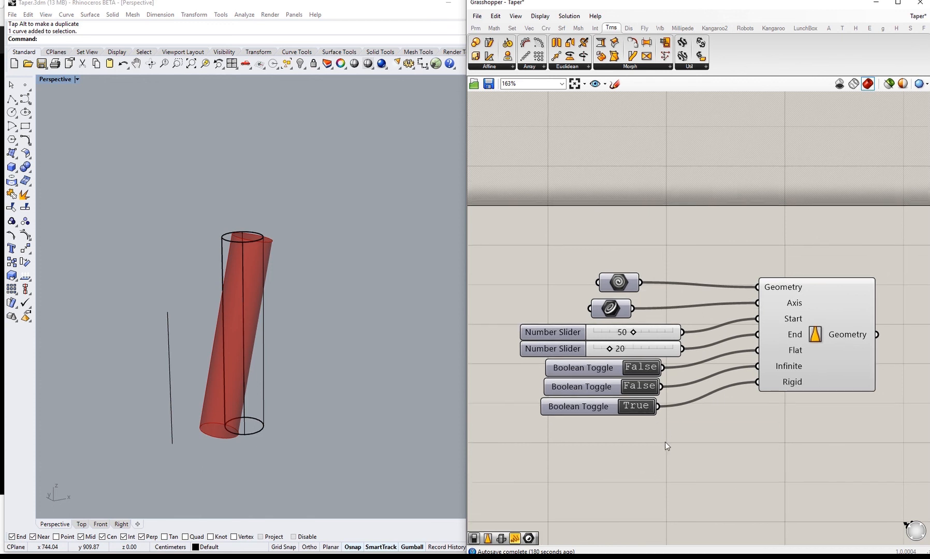
mouse_move(534, 479)
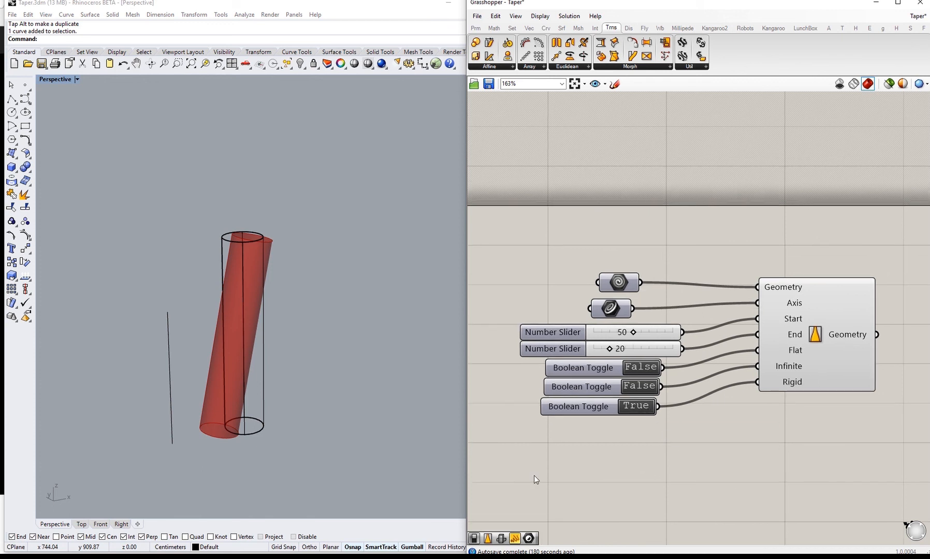